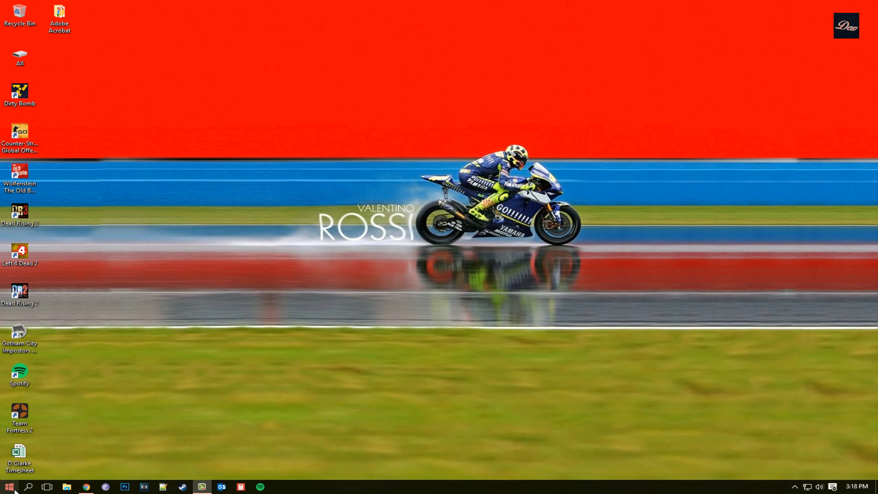
# Launch dxdiag from Start search, then close the DirectX Diagnostic Tool.
pyautogui.click(15, 486)
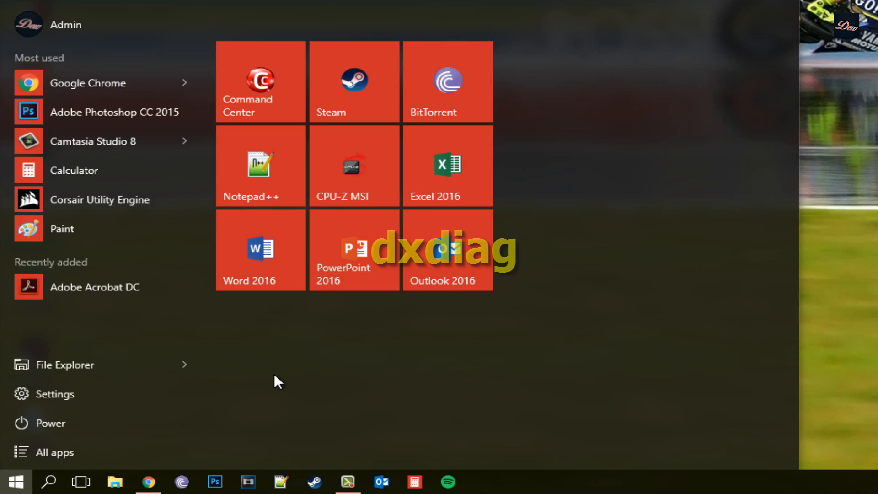
pyautogui.write('dxdi')
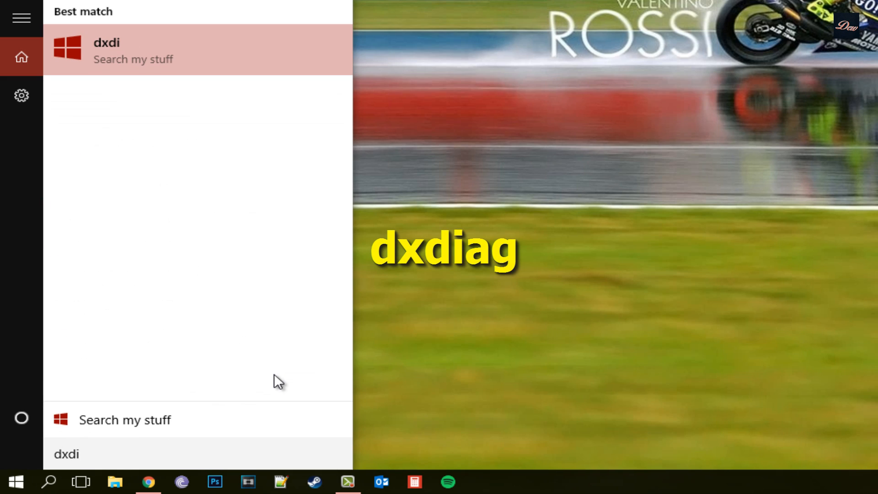
pyautogui.write('ag')
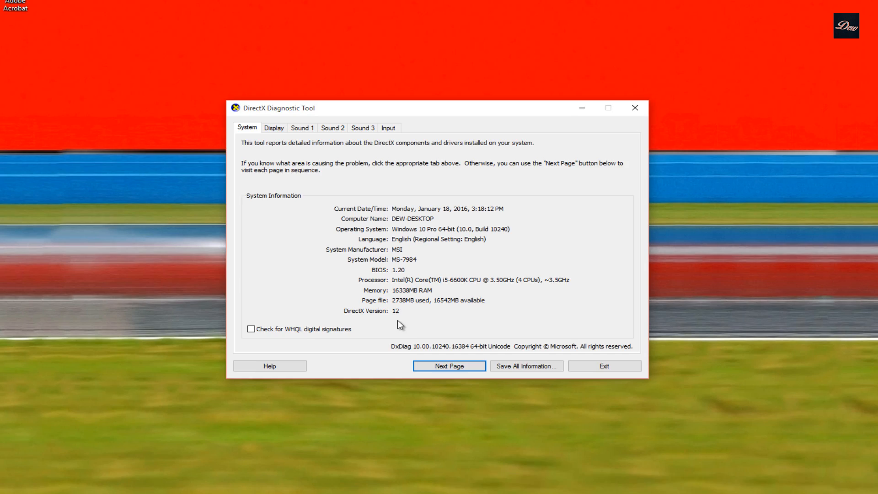
pyautogui.click(604, 366)
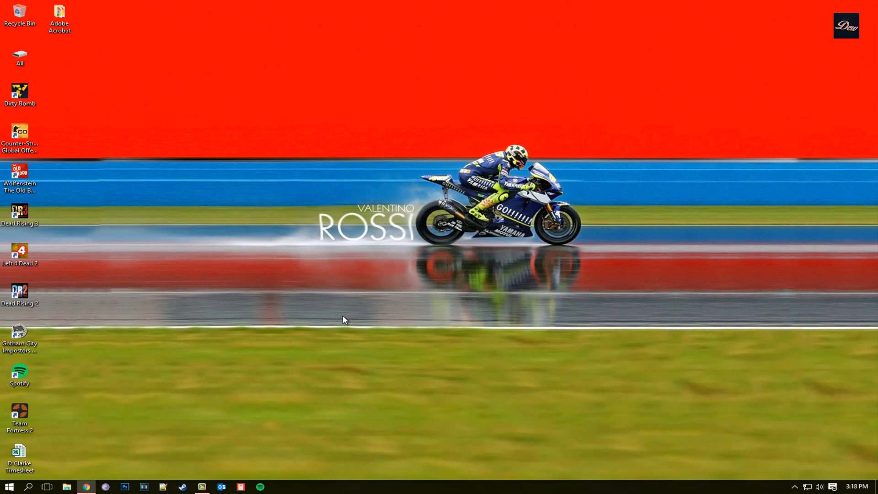
# Relaunch dxdiag through the Win+R Run dialog.
pyautogui.press('win+r')
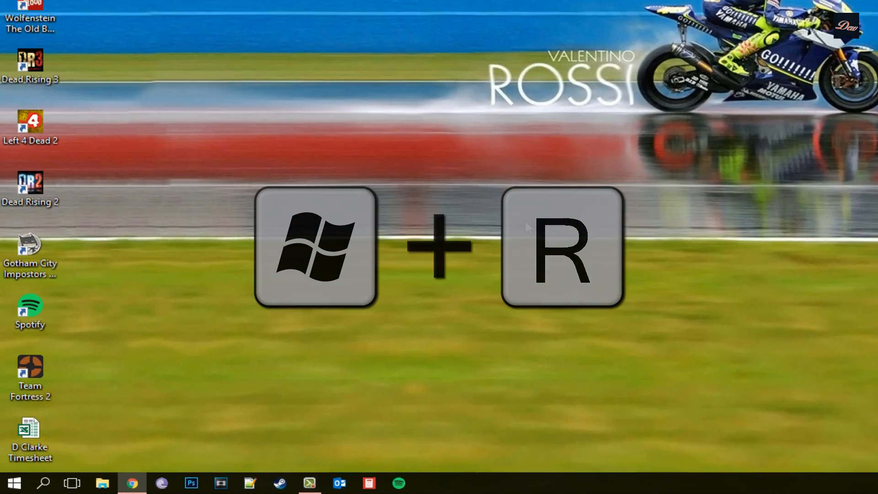
pyautogui.press('win+r')
pyautogui.write('dxdiag')
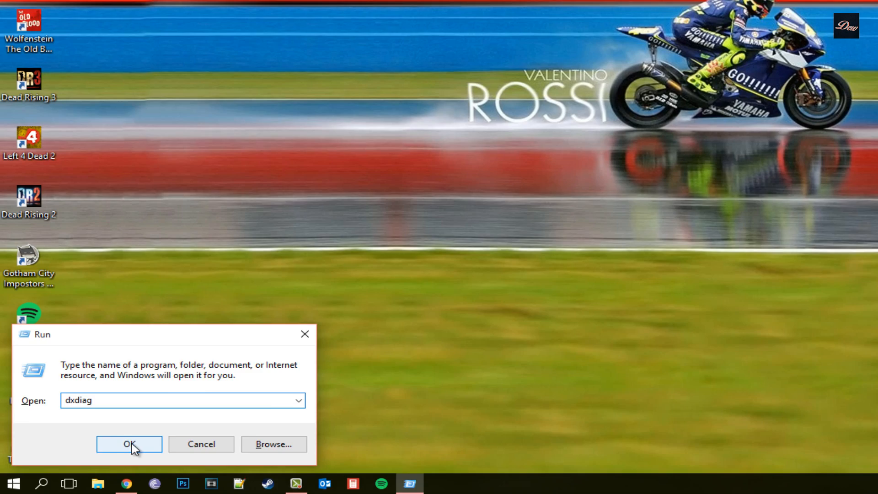
pyautogui.click(129, 444)
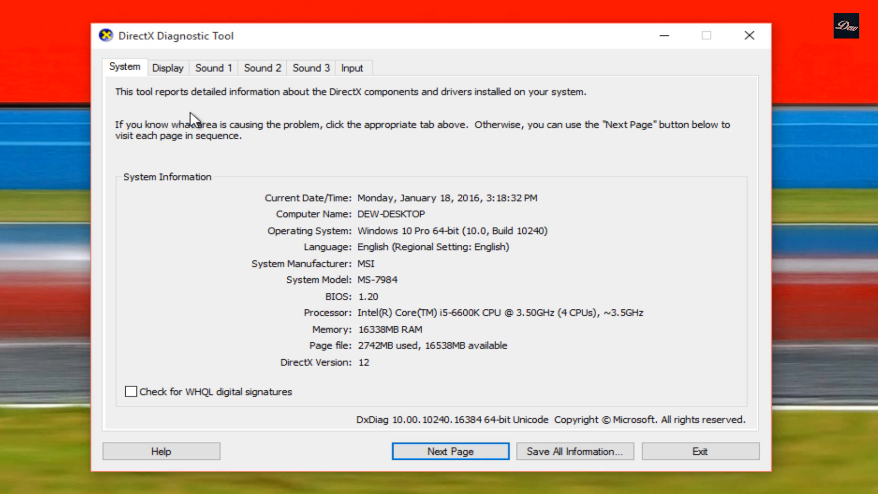
pyautogui.click(168, 67)
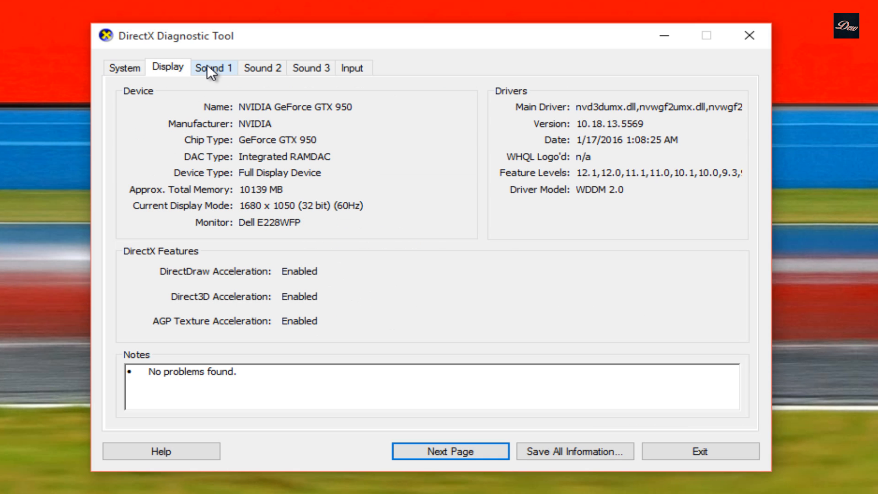
pyautogui.click(123, 68)
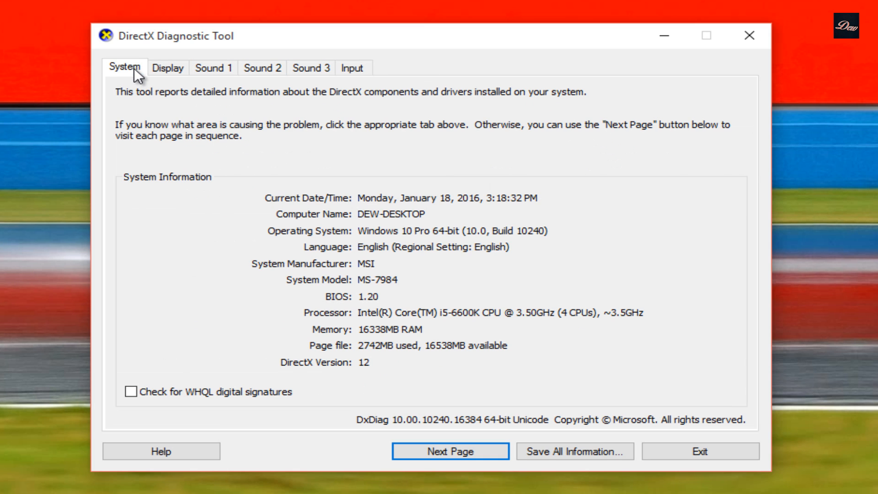
pyautogui.moveTo(467, 258)
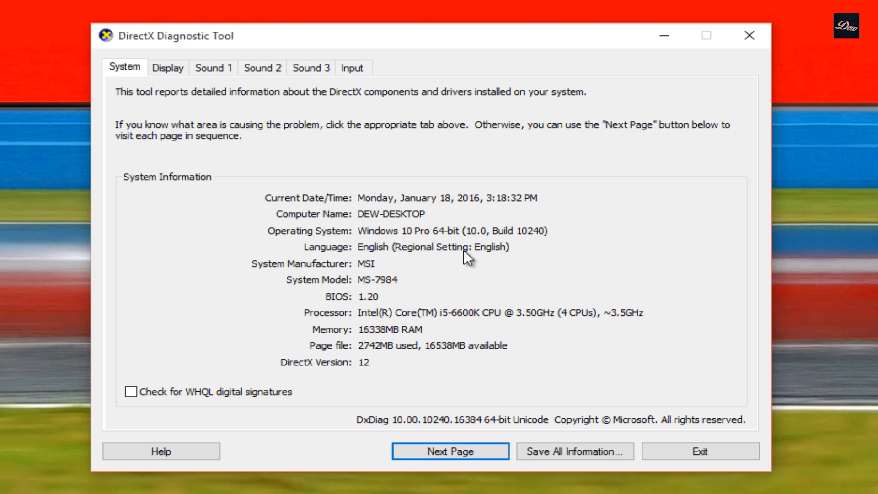